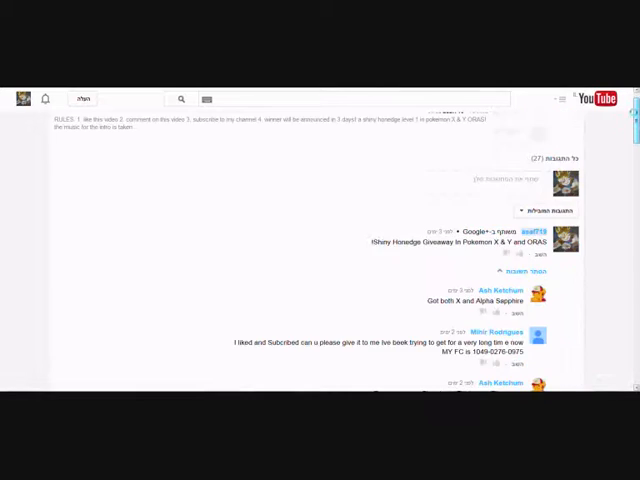
Generate a random number between 1 and 18 with the RANDOM.ORG True Random Number Generator
scroll(down, 3)
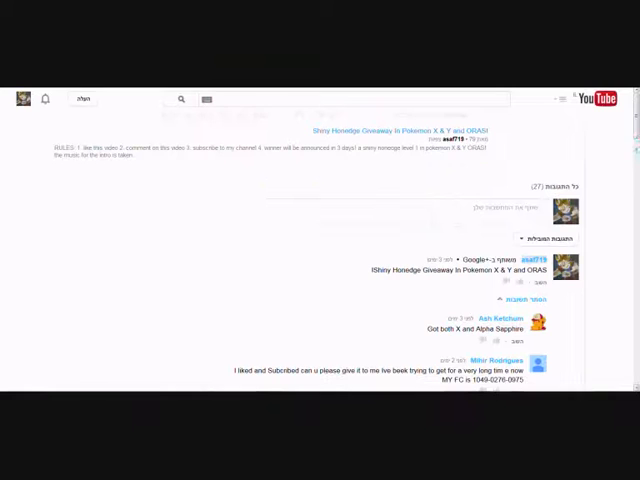
scroll(down, 3)
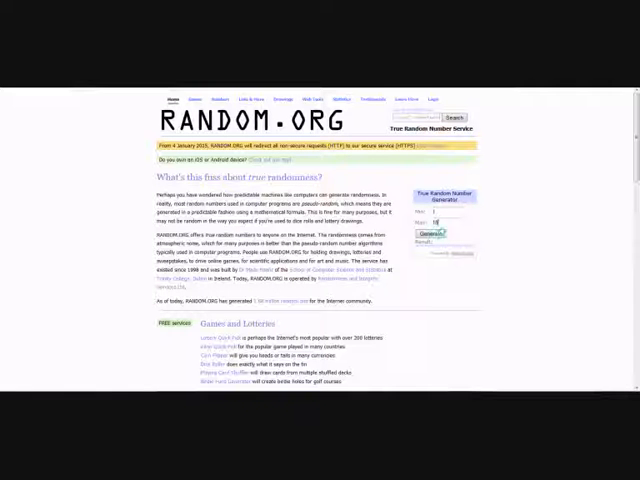
click(432, 232)
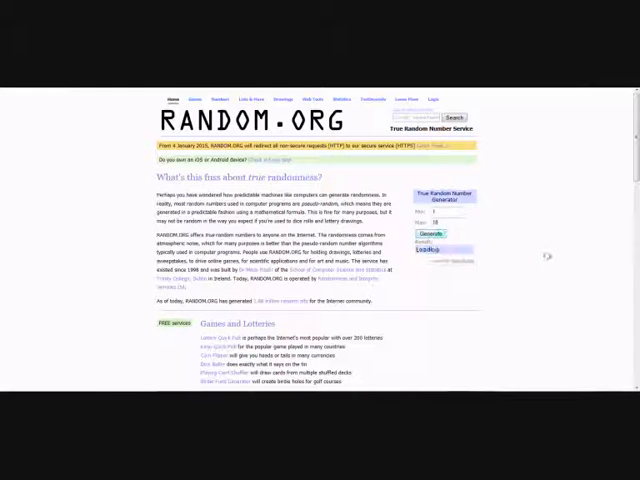
click(428, 232)
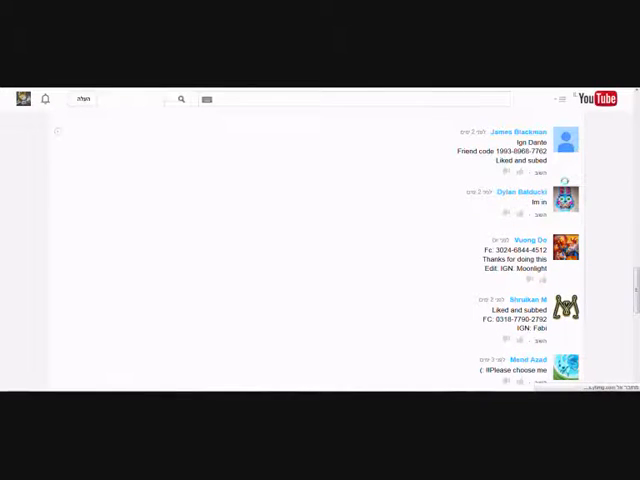
Scroll the giveaway video's comments to locate the comment matching the drawn number
scroll(up, 3)
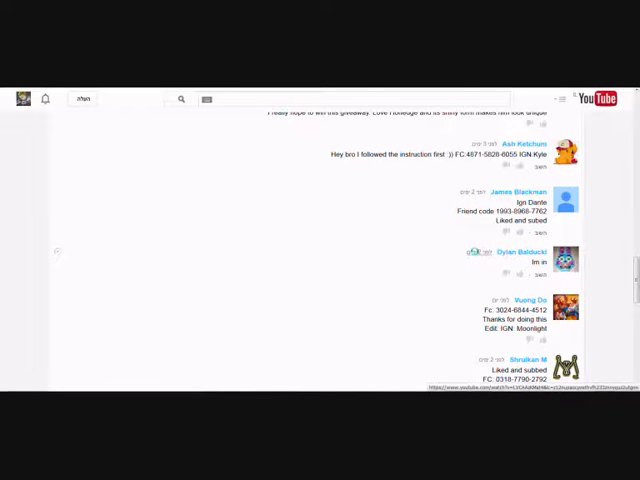
scroll(up, 3)
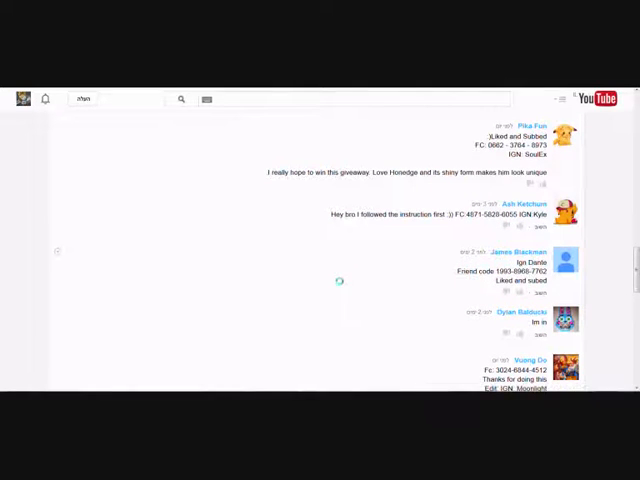
scroll(down, 3)
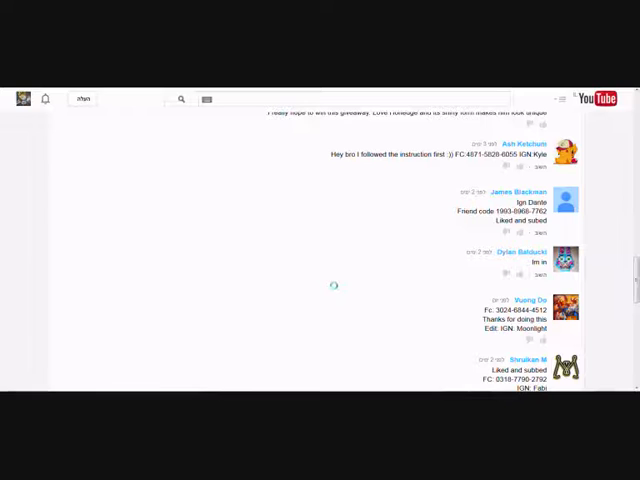